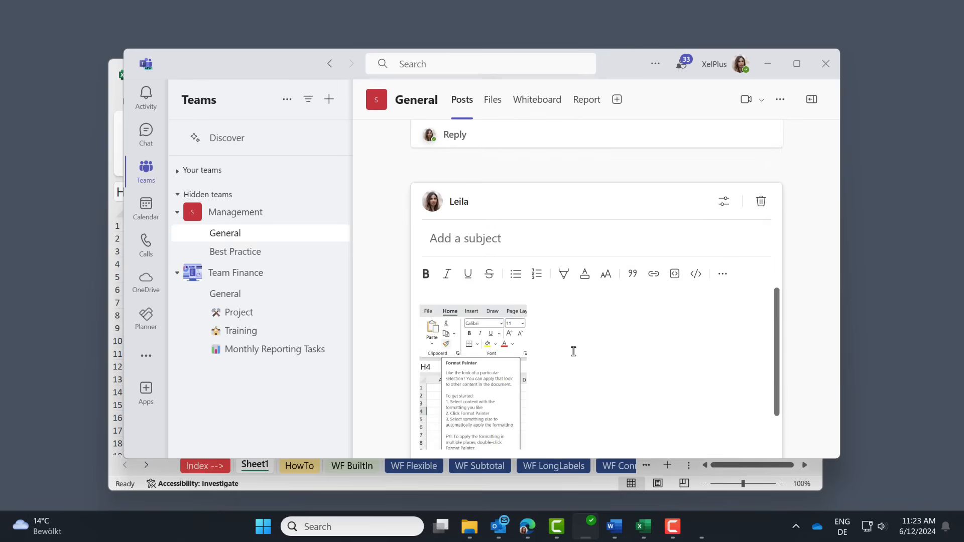
# Step: Drag a light blue arrow leftward to point at the 'Regional Response Rate:' heading
pyautogui.moveTo(611, 252); pyautogui.dragTo(476, 253)
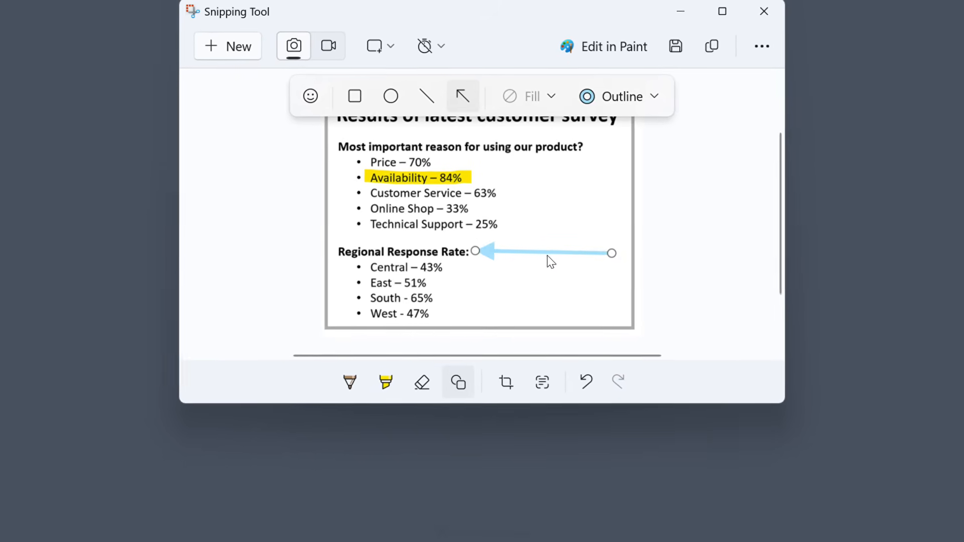